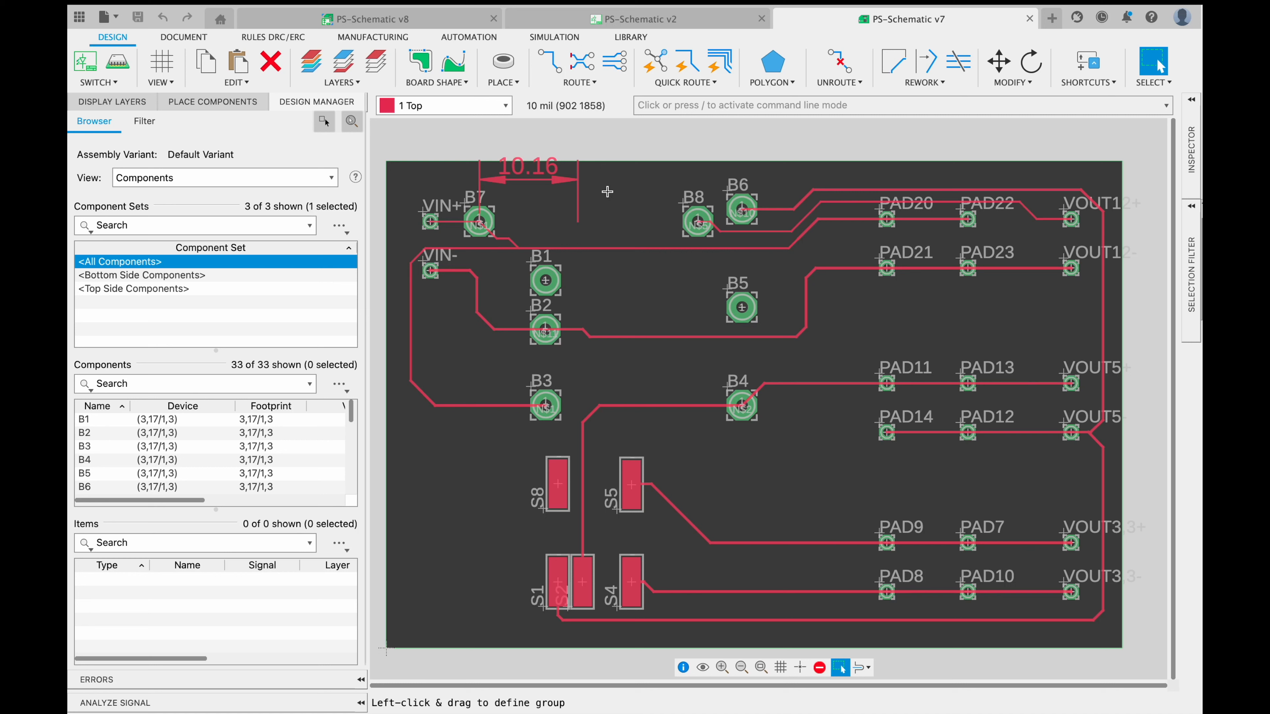
pyautogui.moveTo(613, 242)
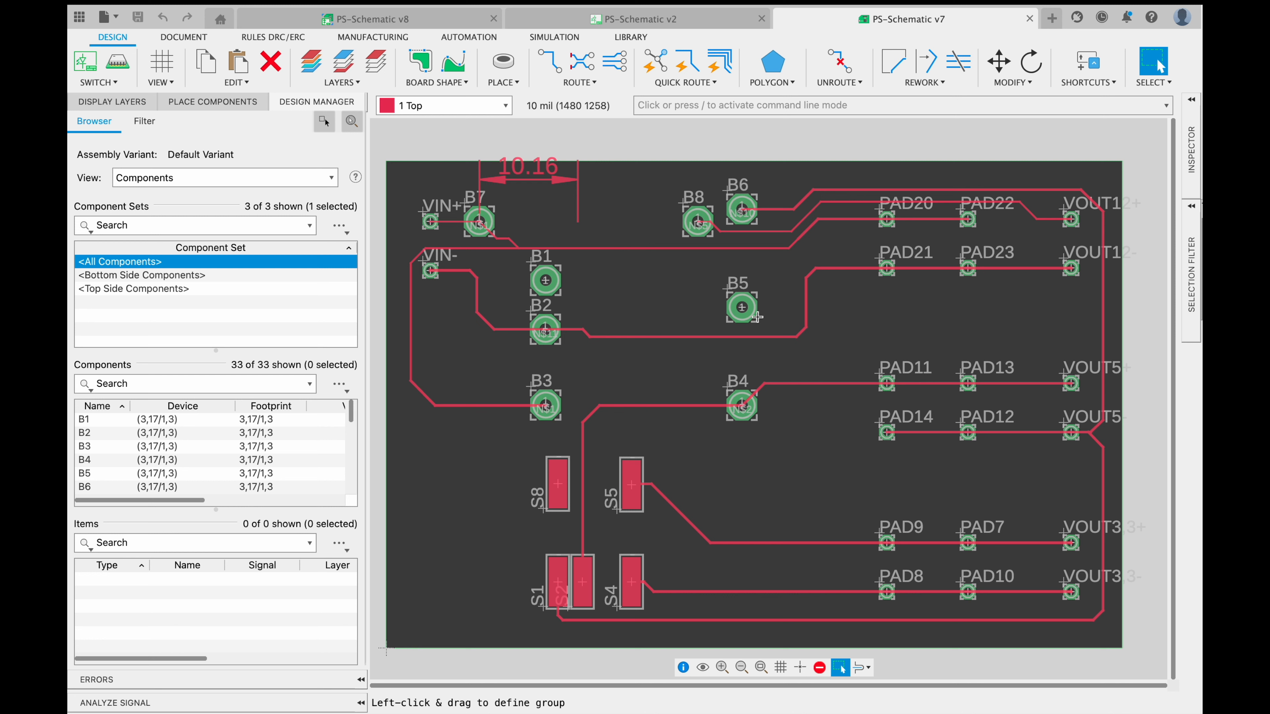
pyautogui.moveTo(592, 229)
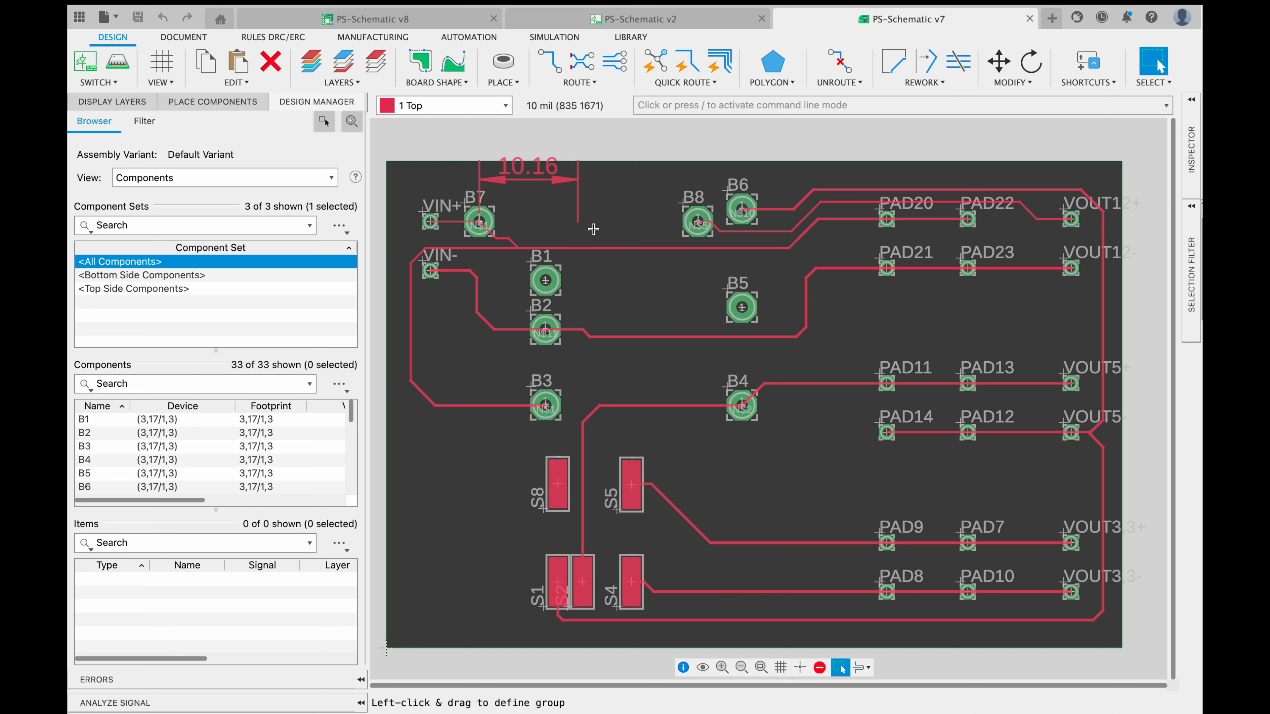
pyautogui.moveTo(536, 182)
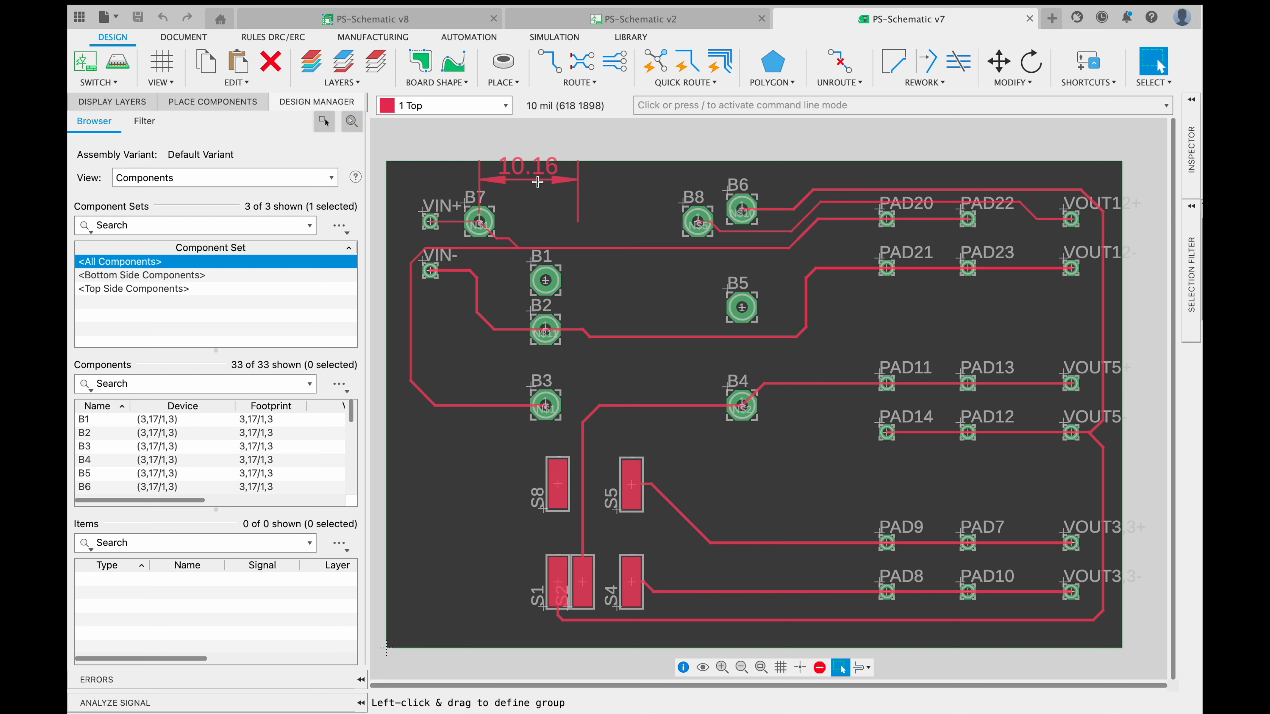
pyautogui.moveTo(310, 62)
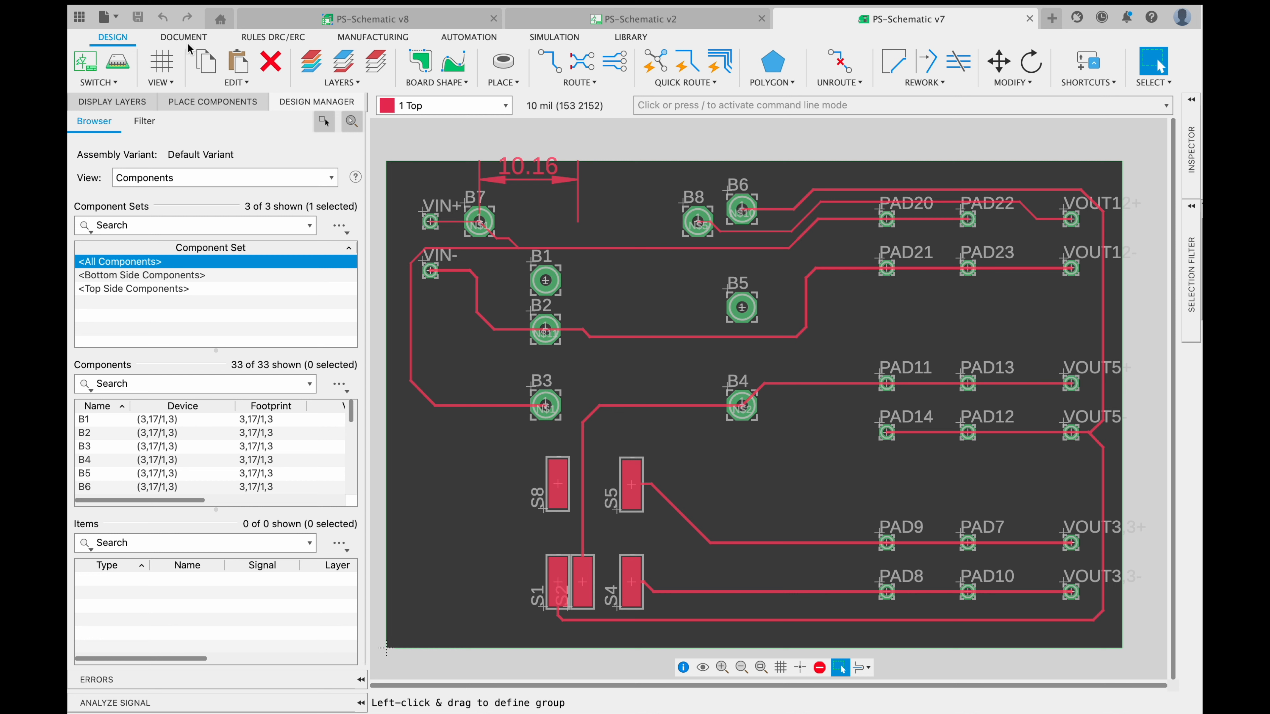
pyautogui.moveTo(343, 46)
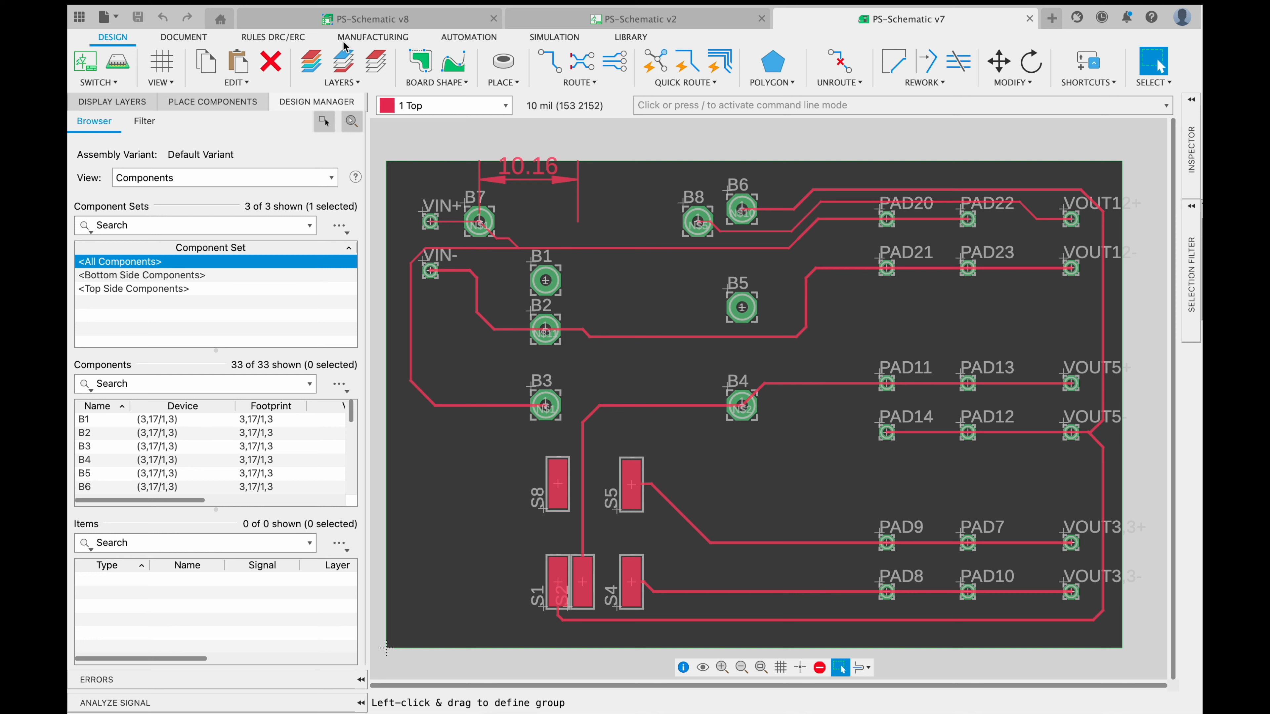
pyautogui.moveTo(373, 41)
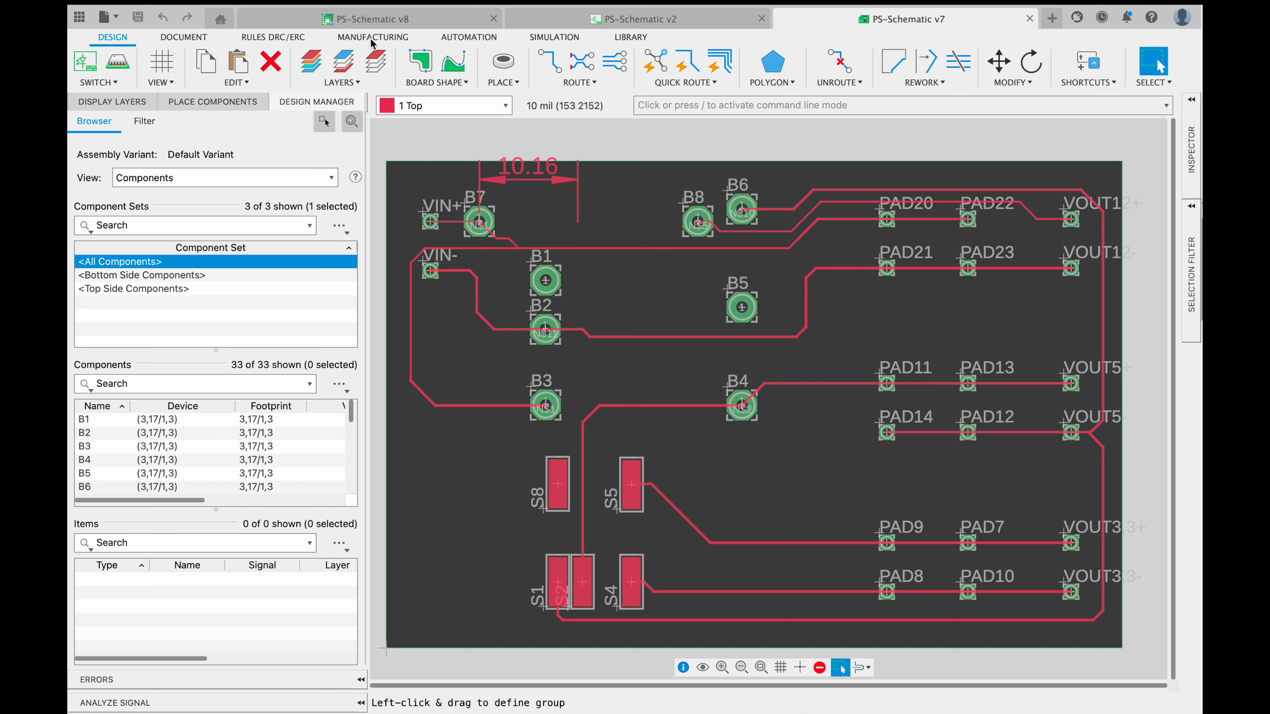
# Switch the routed board to the Manufacturing workspace.
pyautogui.click(373, 37)
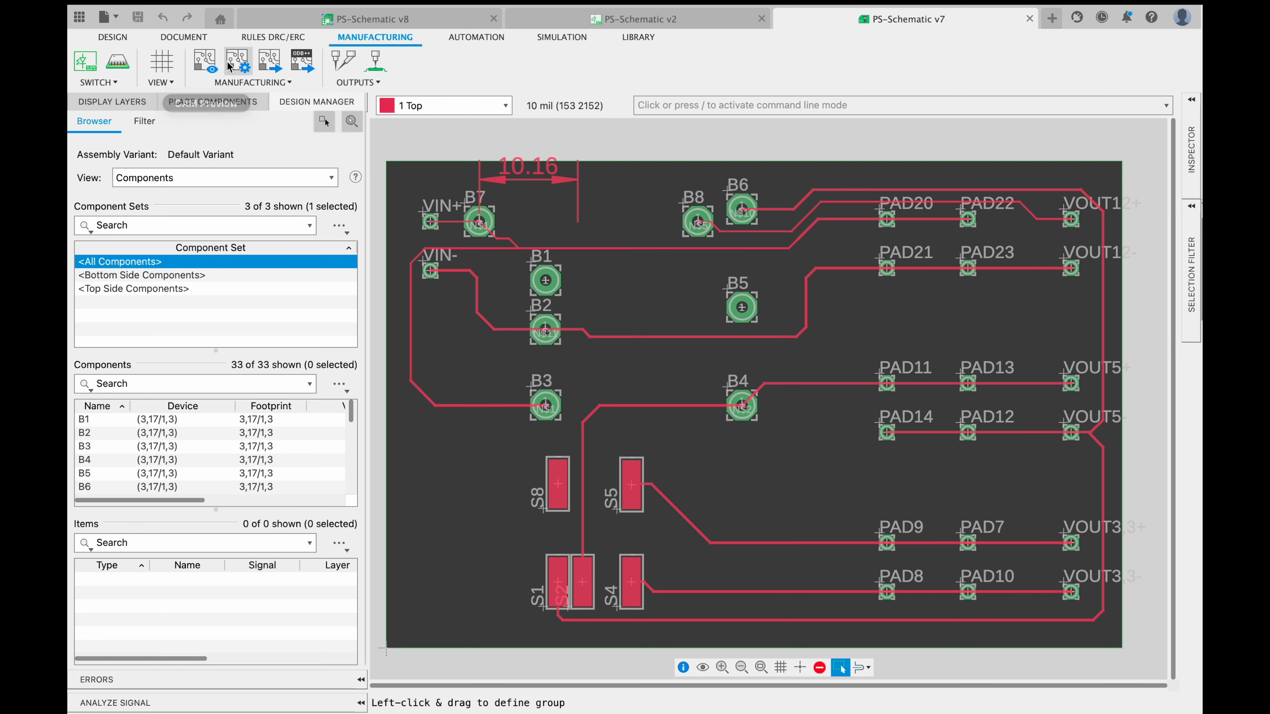
pyautogui.moveTo(239, 61)
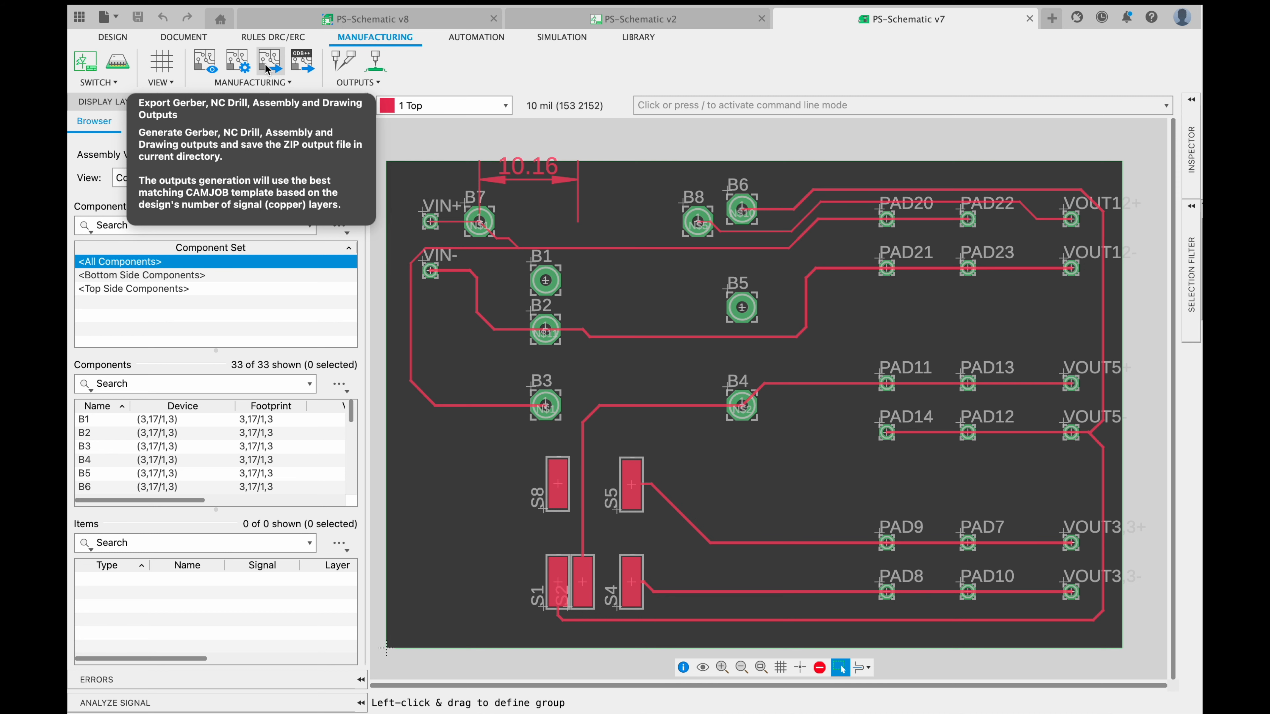
# Start the Gerber/NC Drill/Assembly export and review gerber_job.gbrjob, copper_top.gbr and soldermask_top.gbr in the file list.
pyautogui.click(269, 62)
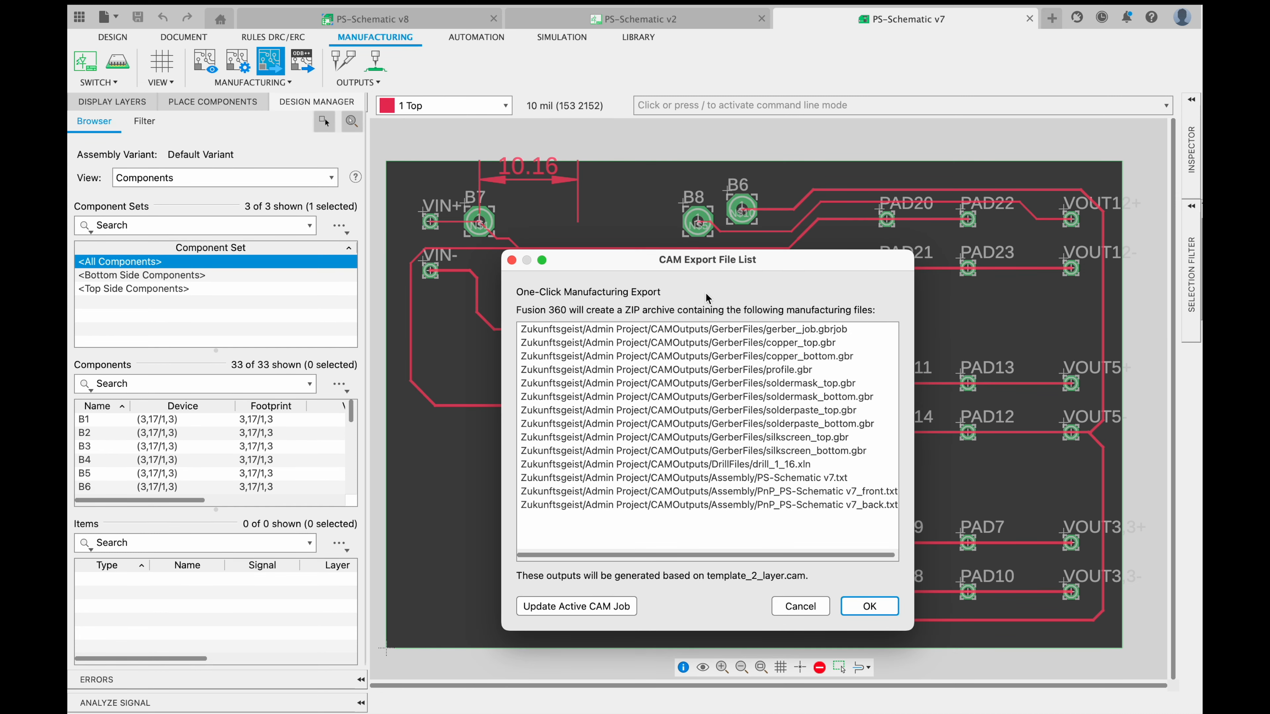
pyautogui.click(706, 328)
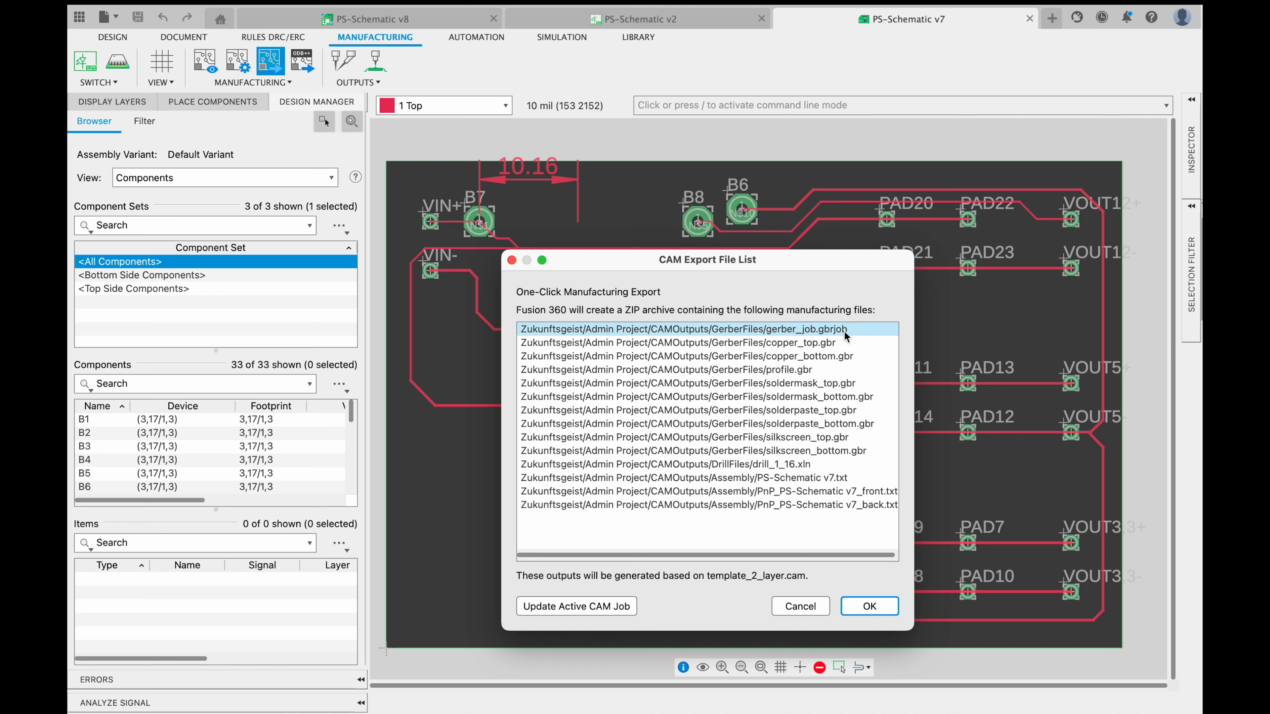
pyautogui.click(676, 343)
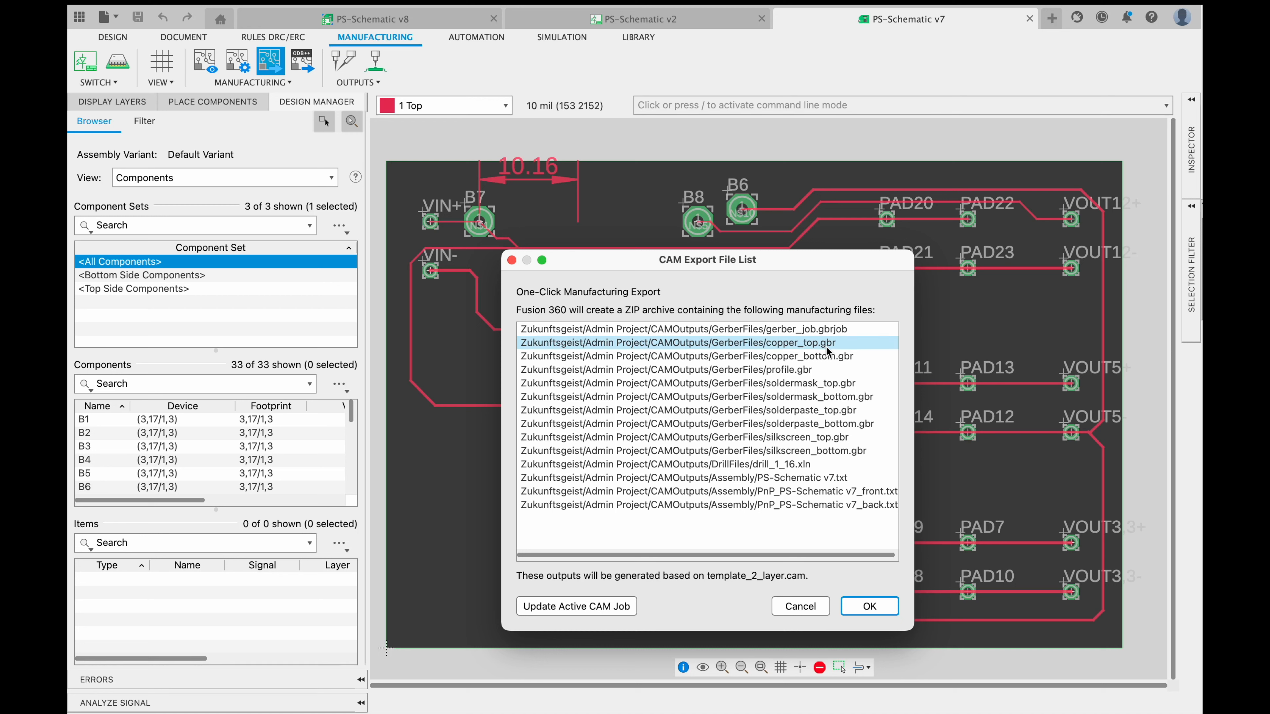
pyautogui.moveTo(826, 353)
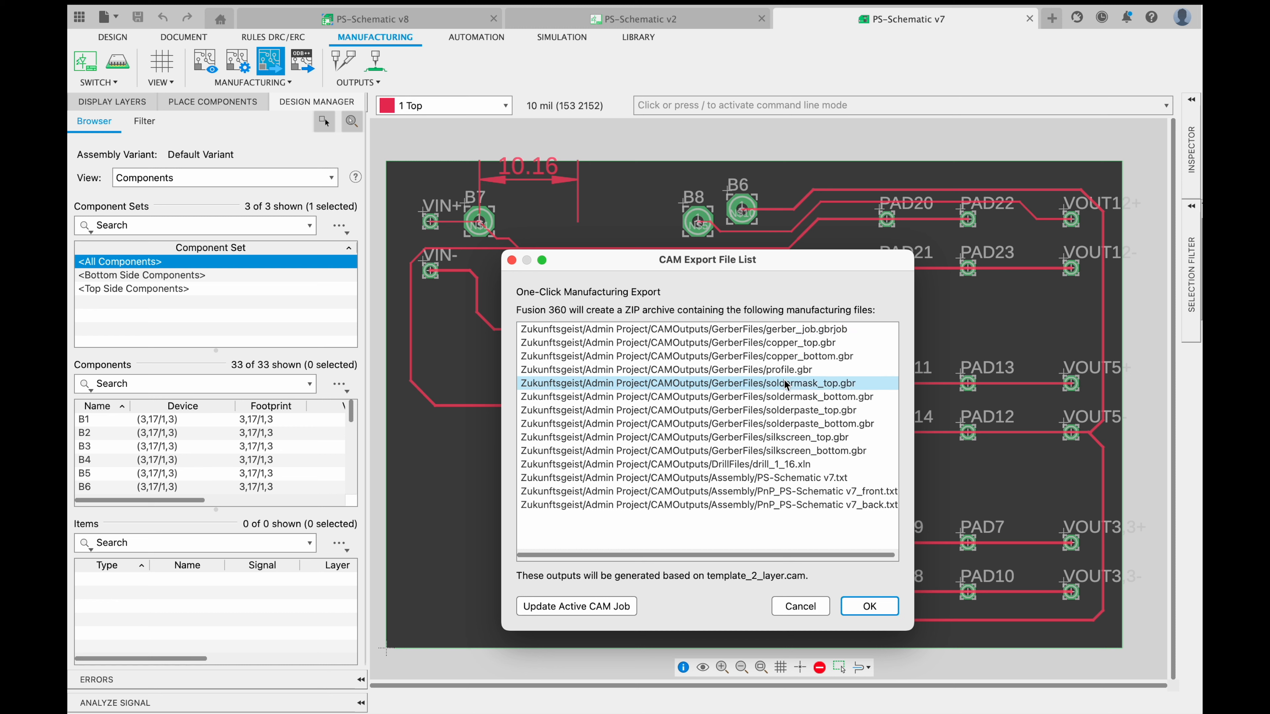
pyautogui.moveTo(784, 395)
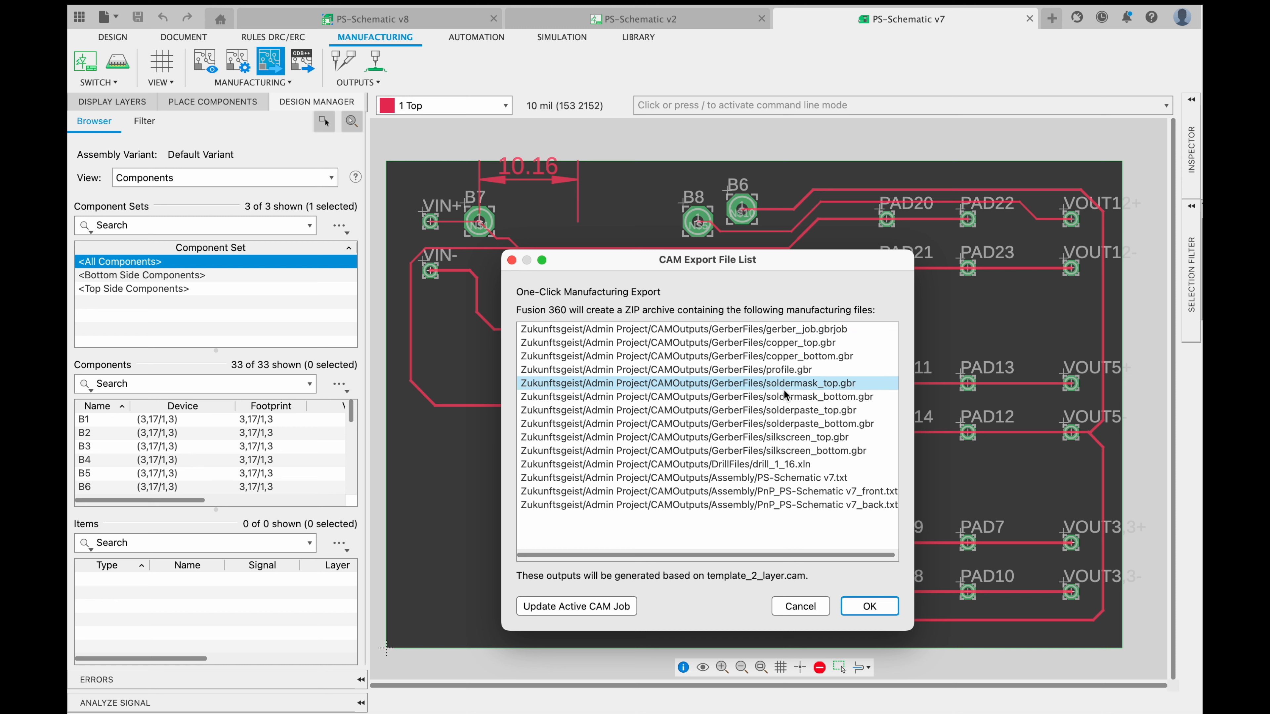
pyautogui.click(705, 396)
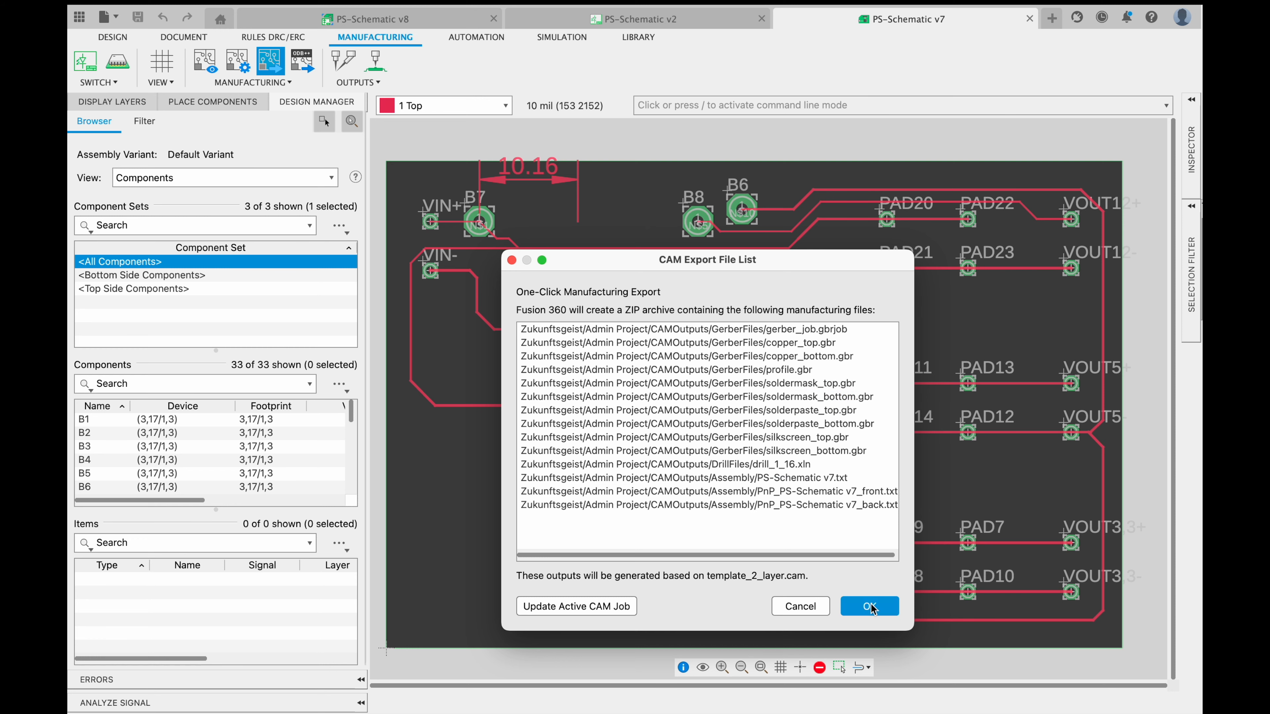
# Accept the file list and save PS-Schematic v7_2023-11-15.zip to the Desktop.
pyautogui.click(869, 606)
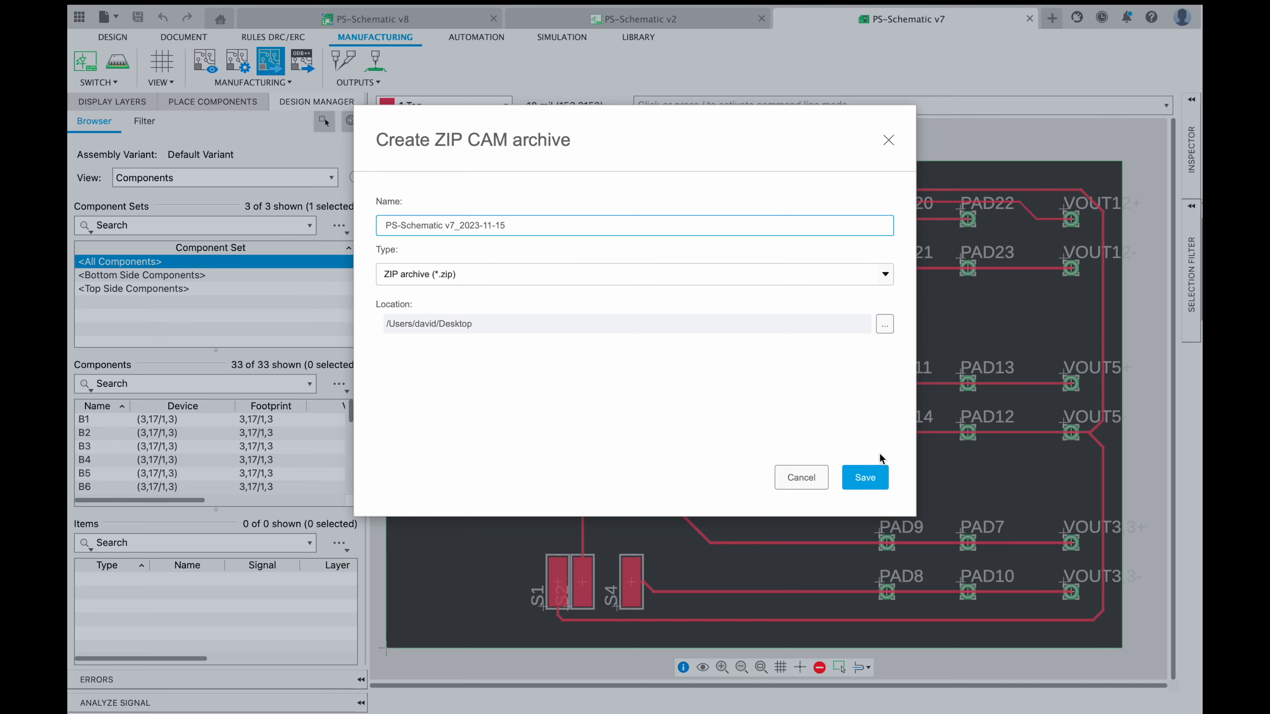
pyautogui.click(863, 477)
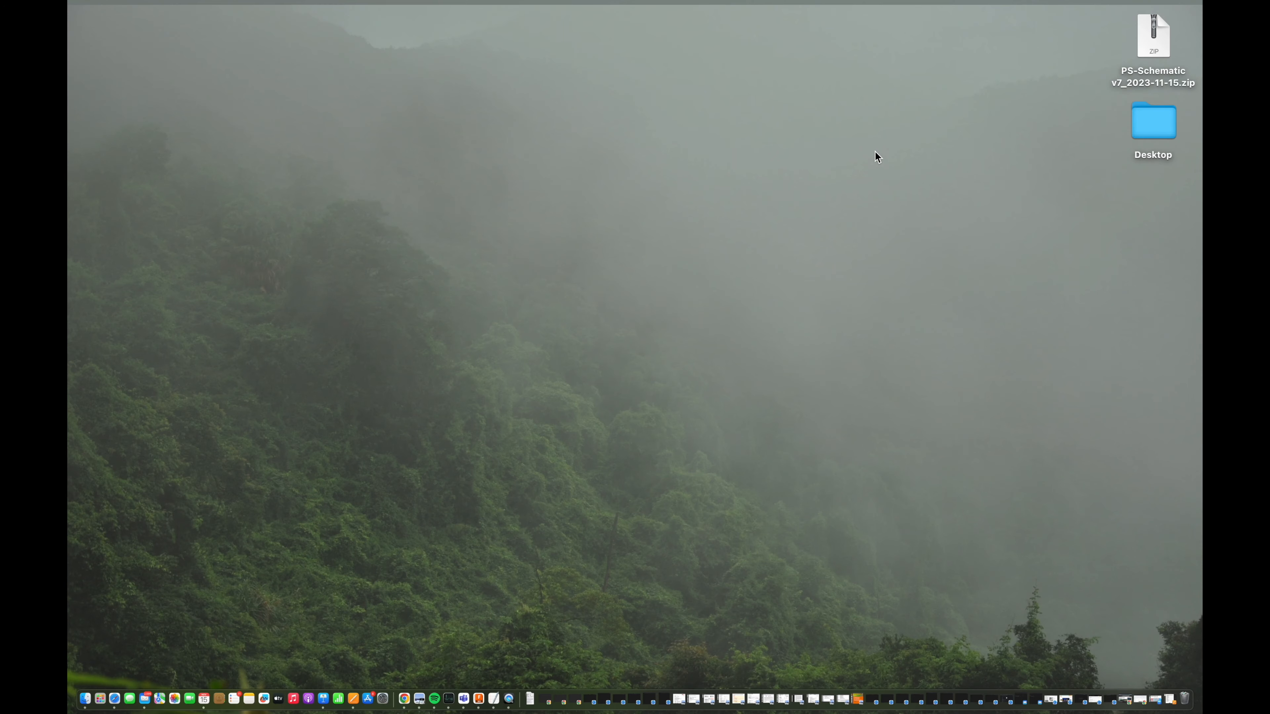
pyautogui.moveTo(949, 127)
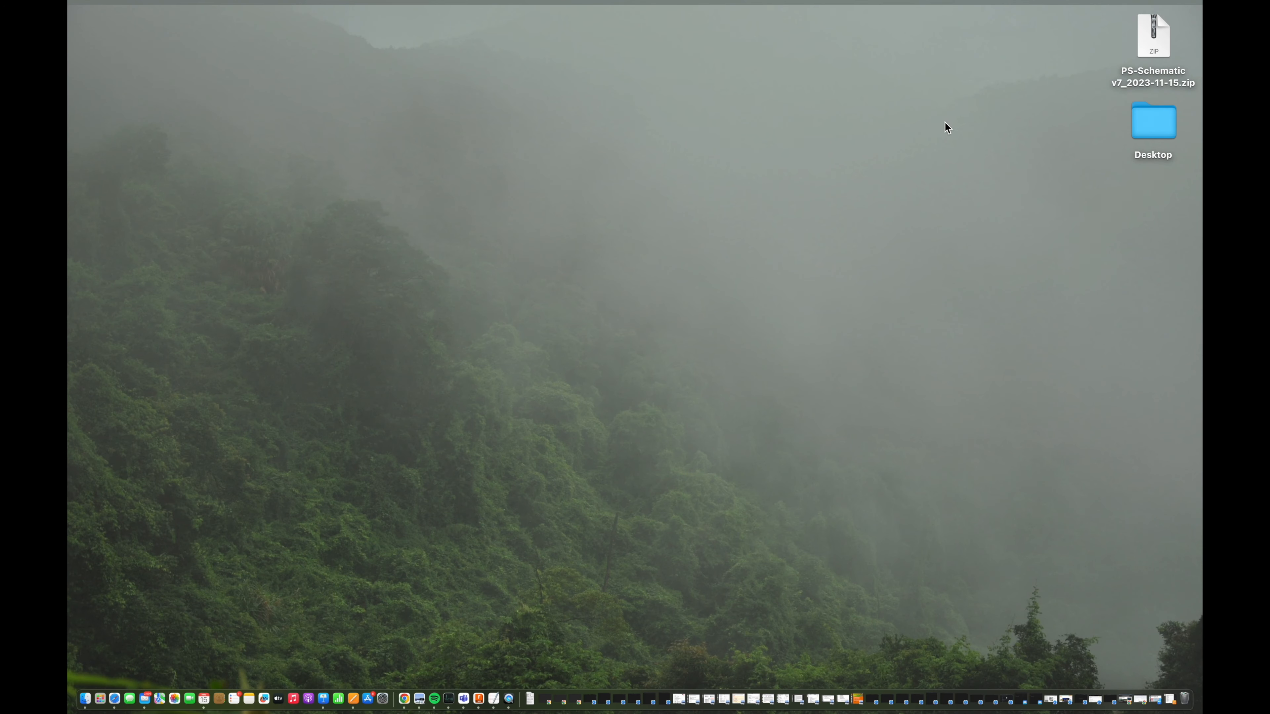
pyautogui.moveTo(1152, 44)
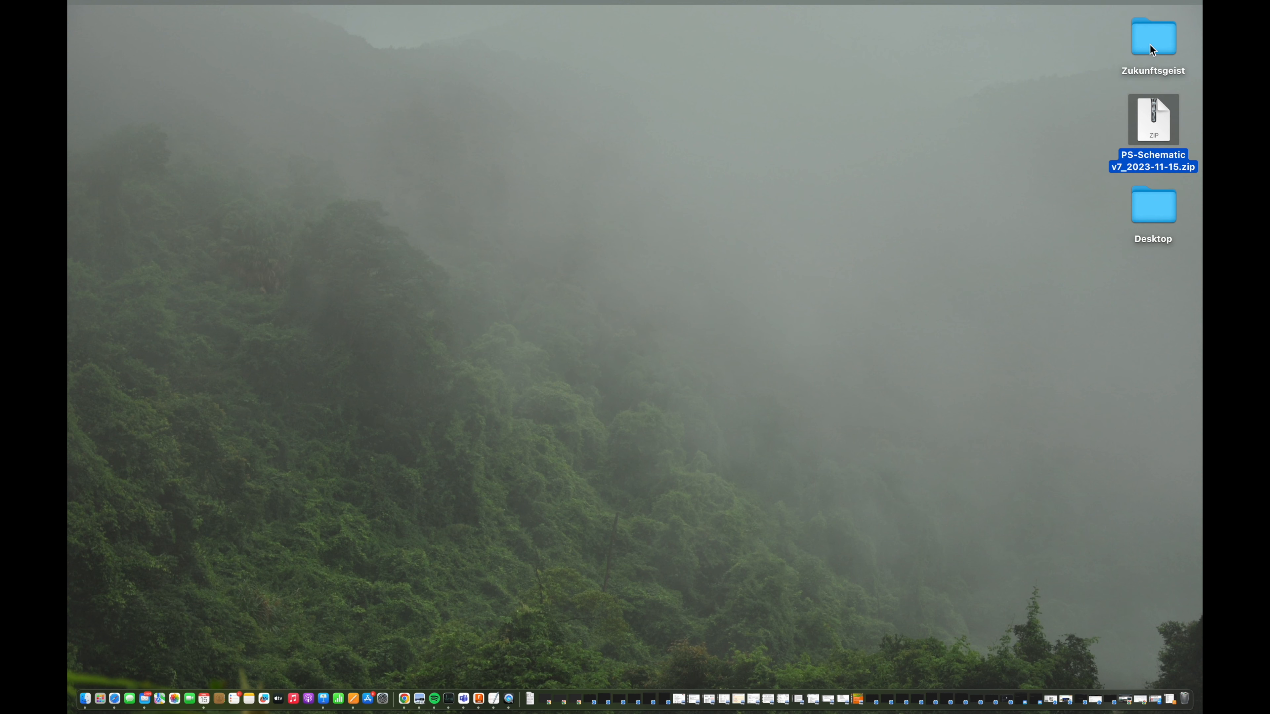
# Browse Zukunftsgeist > CAMOutputs > DrillFiles and Quick Look the drill_1_16.xln file.
pyautogui.doubleClick(1152, 37)
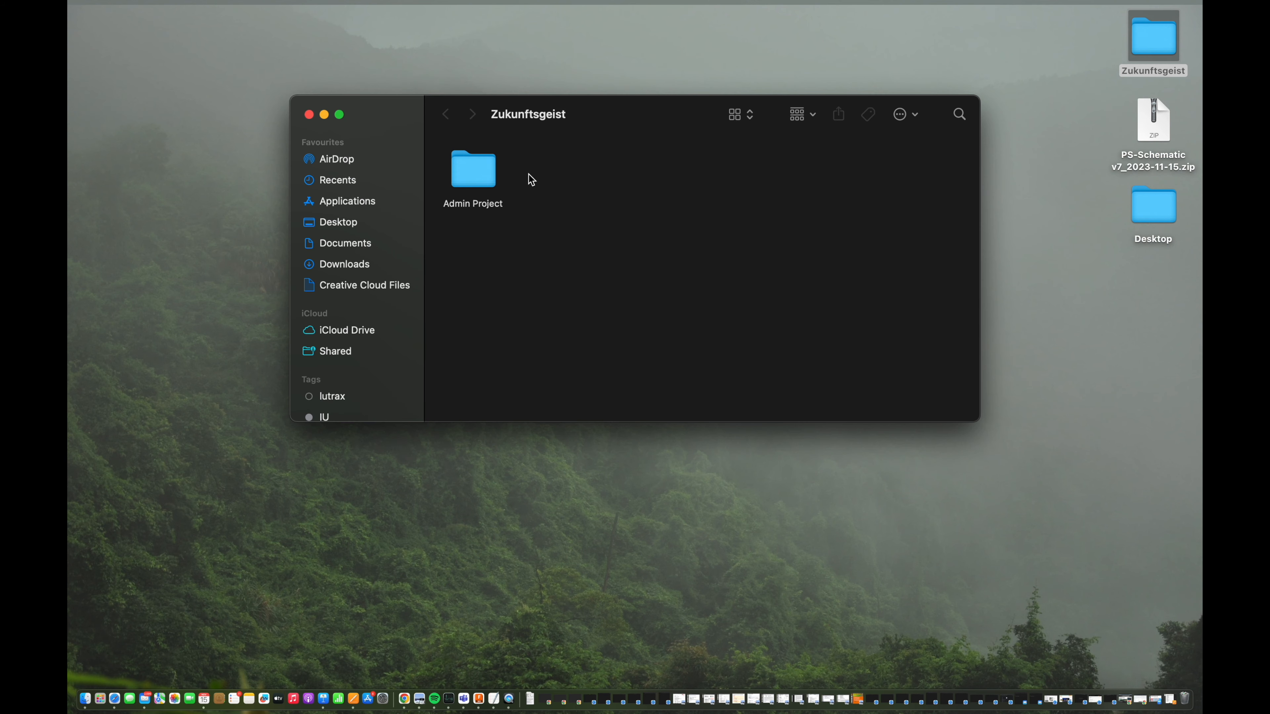
pyautogui.moveTo(477, 177)
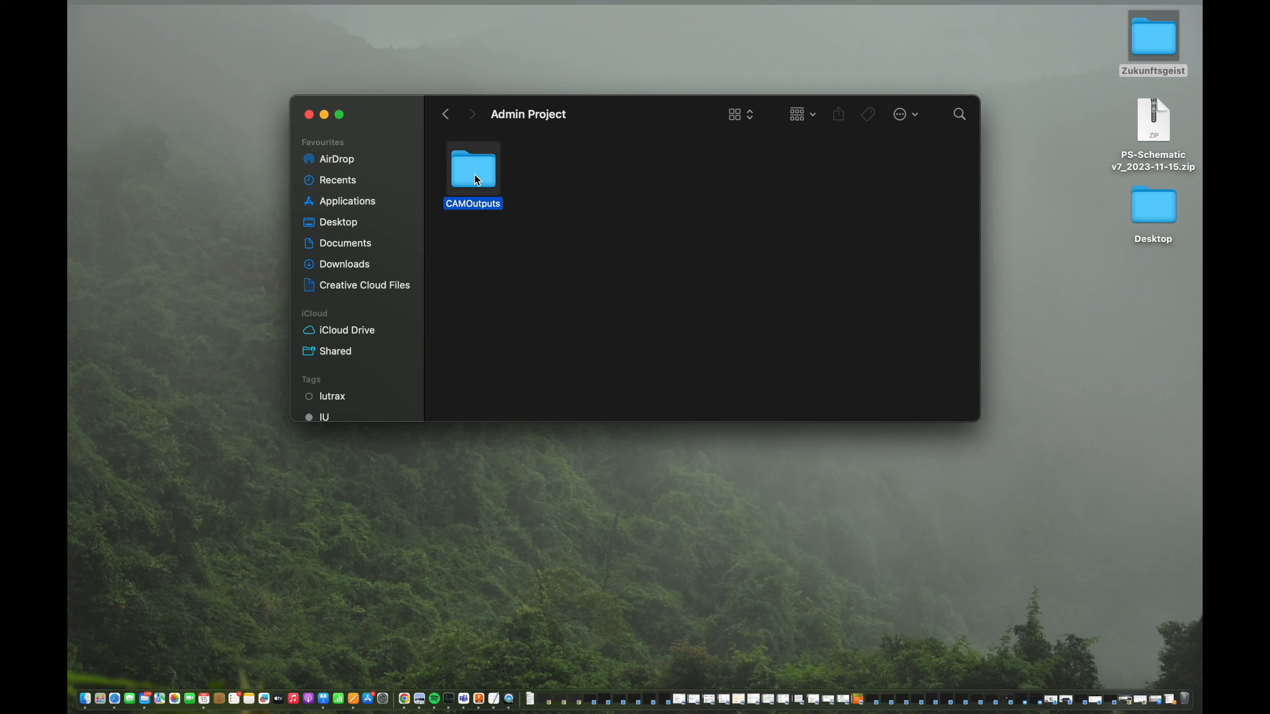
pyautogui.doubleClick(473, 169)
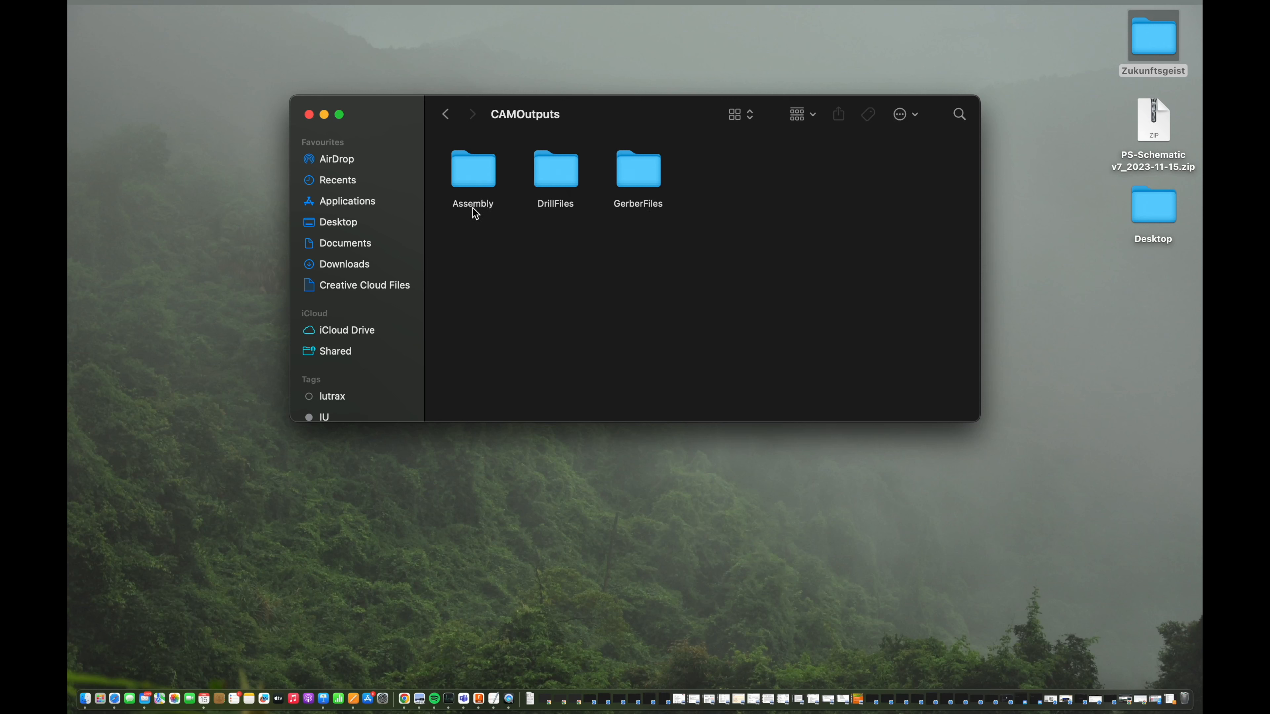
pyautogui.moveTo(559, 190)
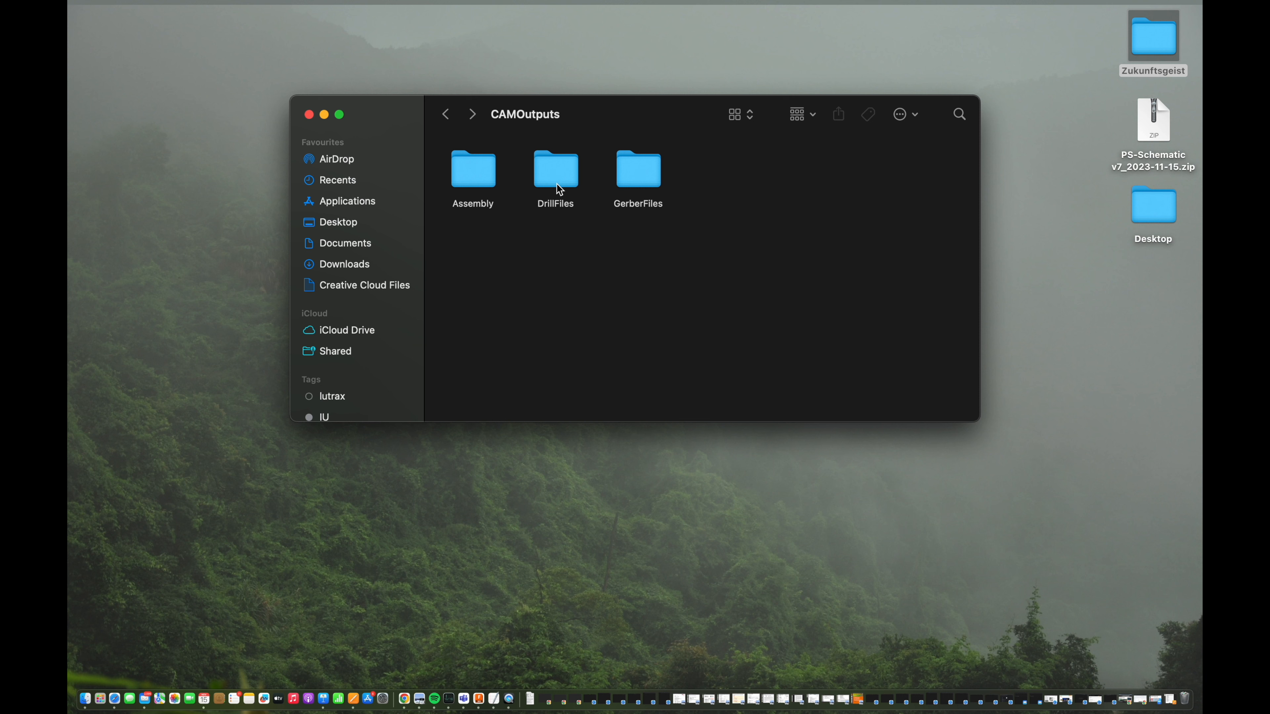
pyautogui.doubleClick(556, 169)
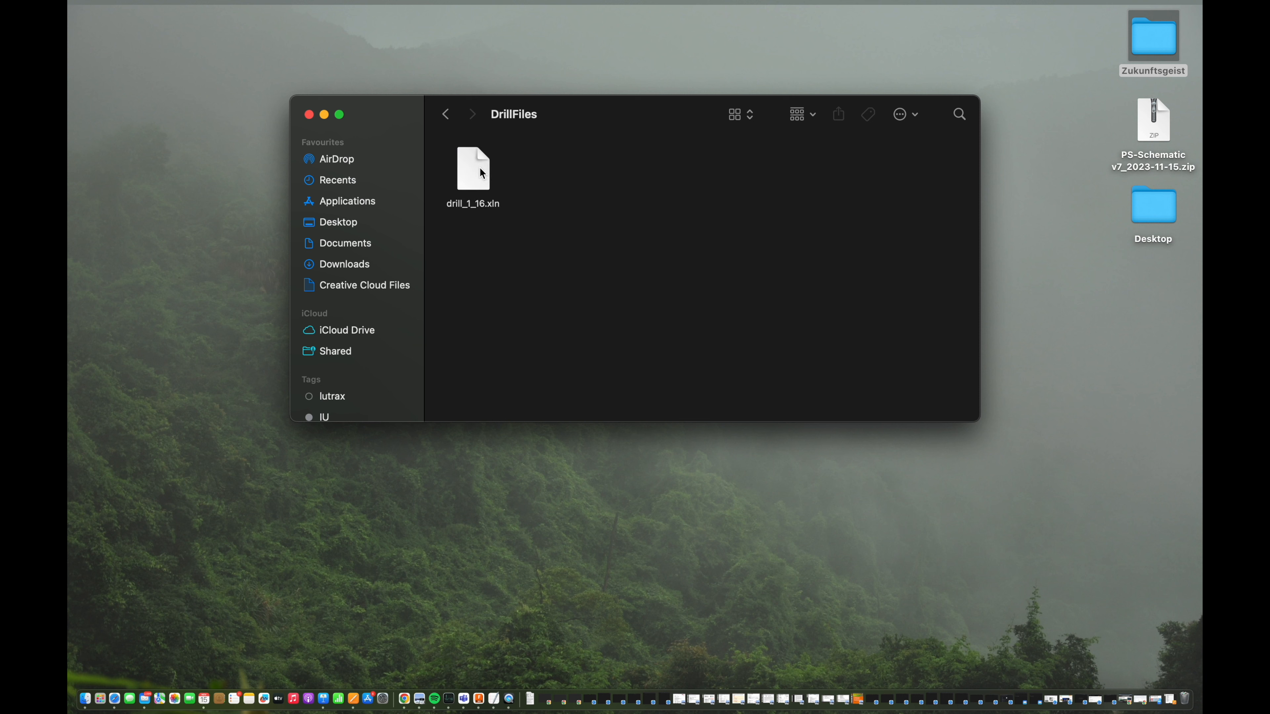
pyautogui.click(473, 170)
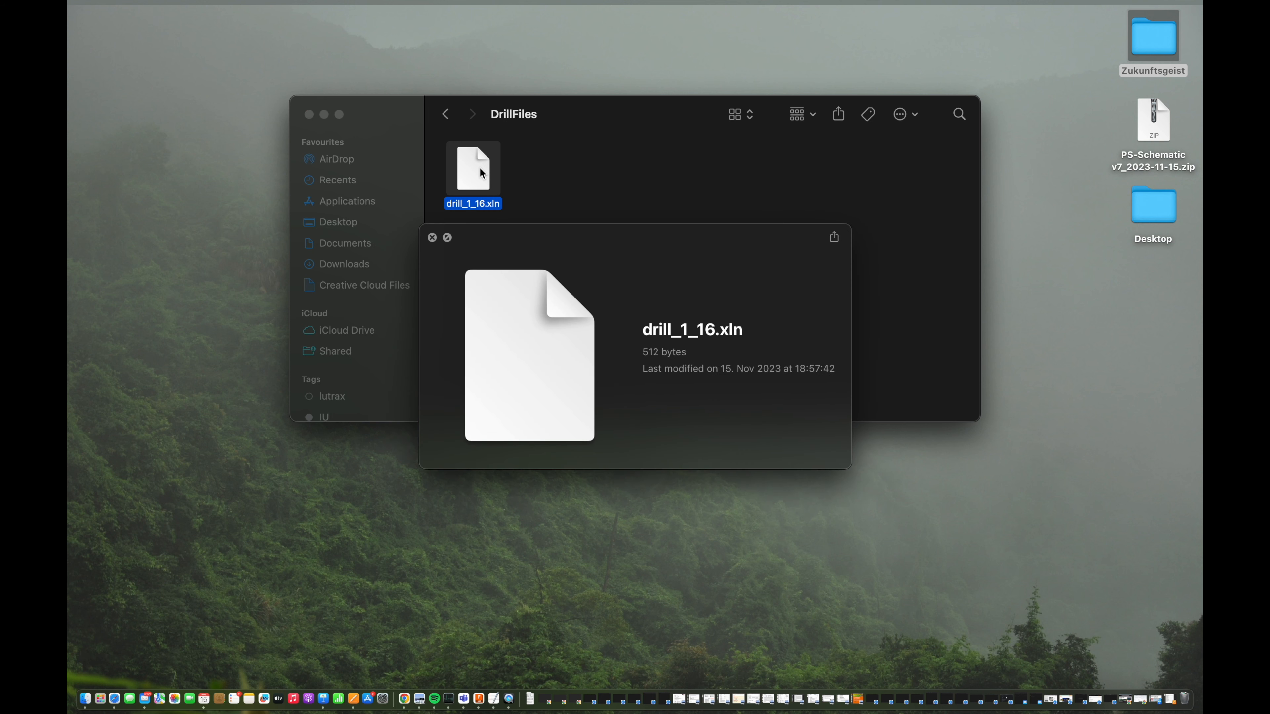
pyautogui.click(432, 238)
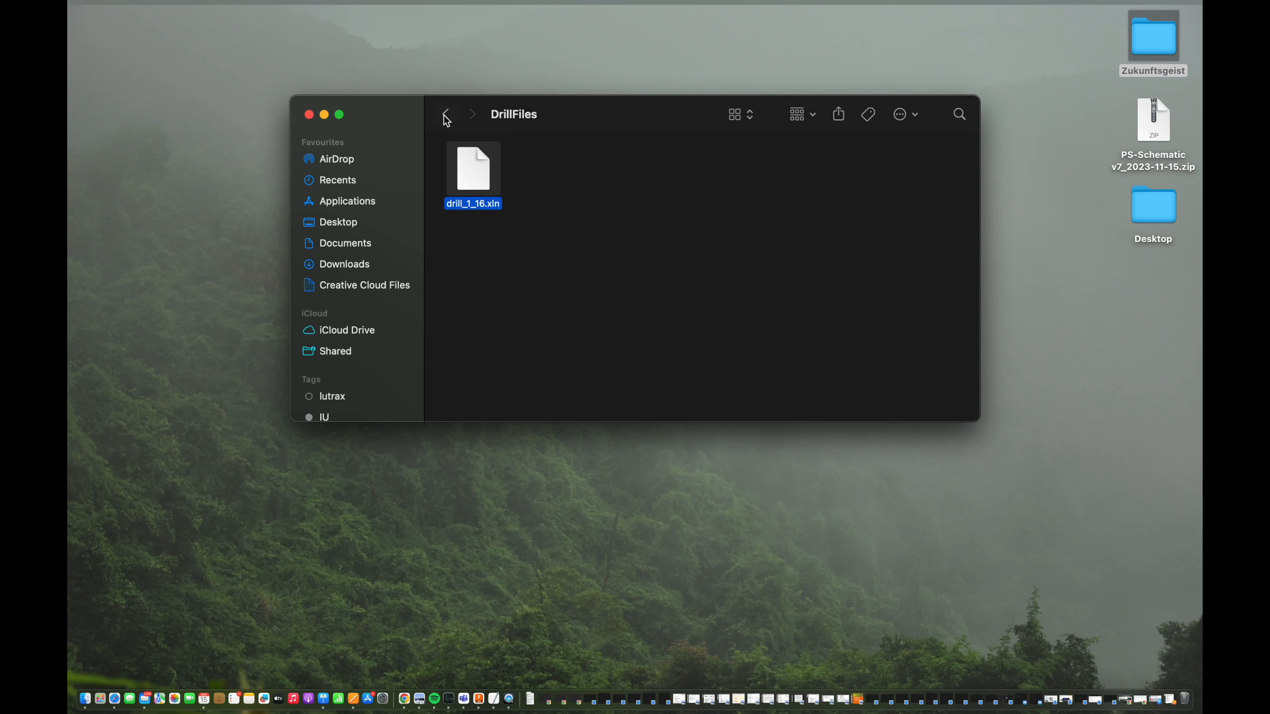
# Return to CAMOutputs, enter GerberFiles and select copper_top.gbr and silkscreen_bottom.gbr.
pyautogui.click(444, 113)
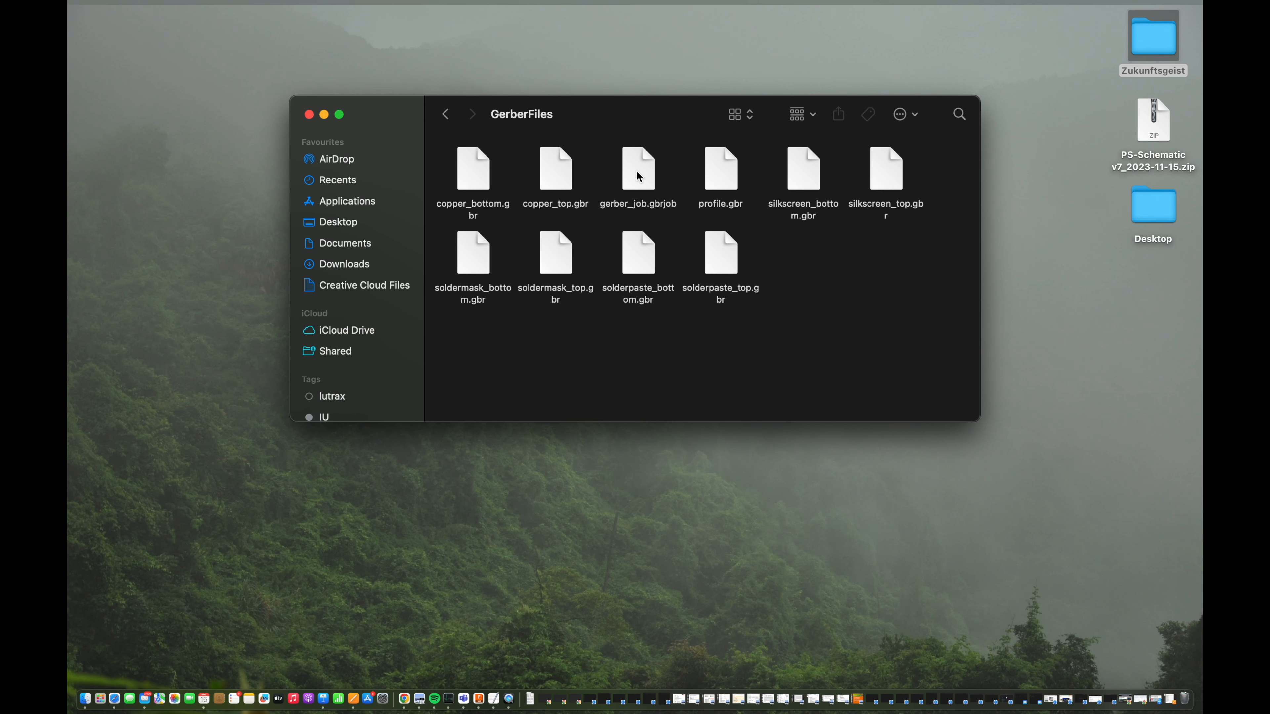
pyautogui.click(472, 170)
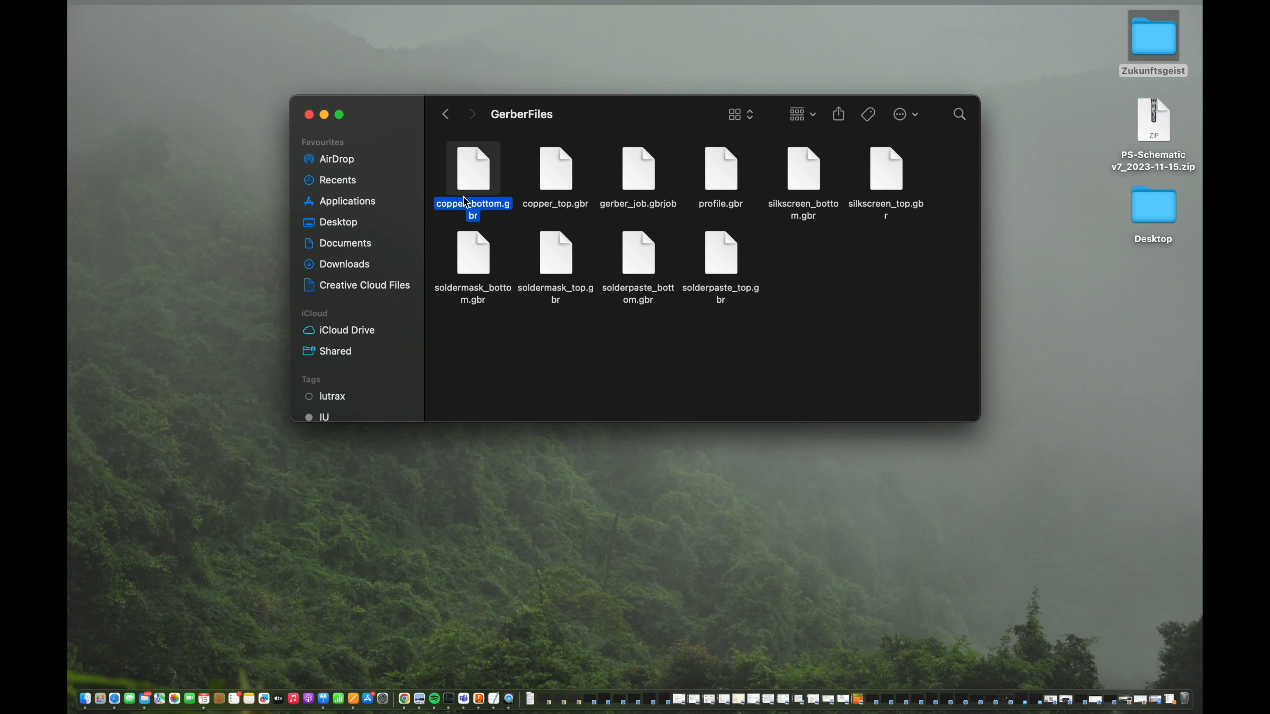
pyautogui.moveTo(538, 193)
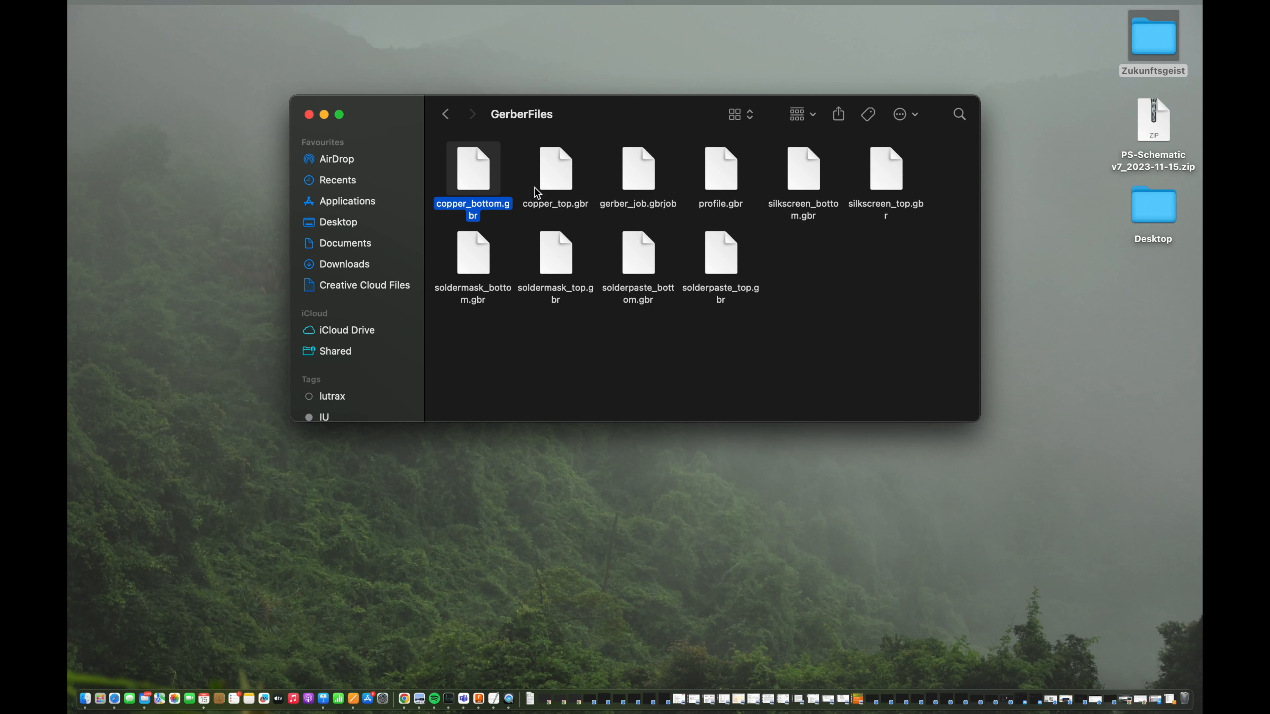
pyautogui.click(555, 170)
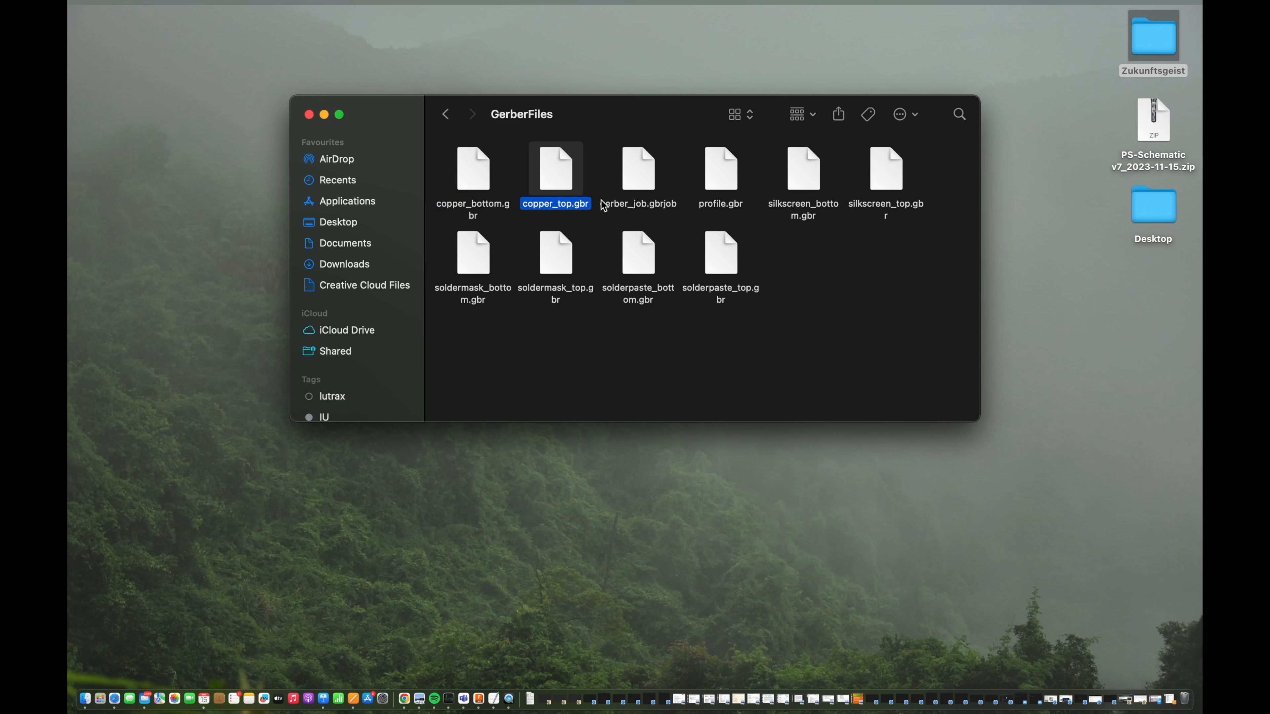
pyautogui.moveTo(716, 207)
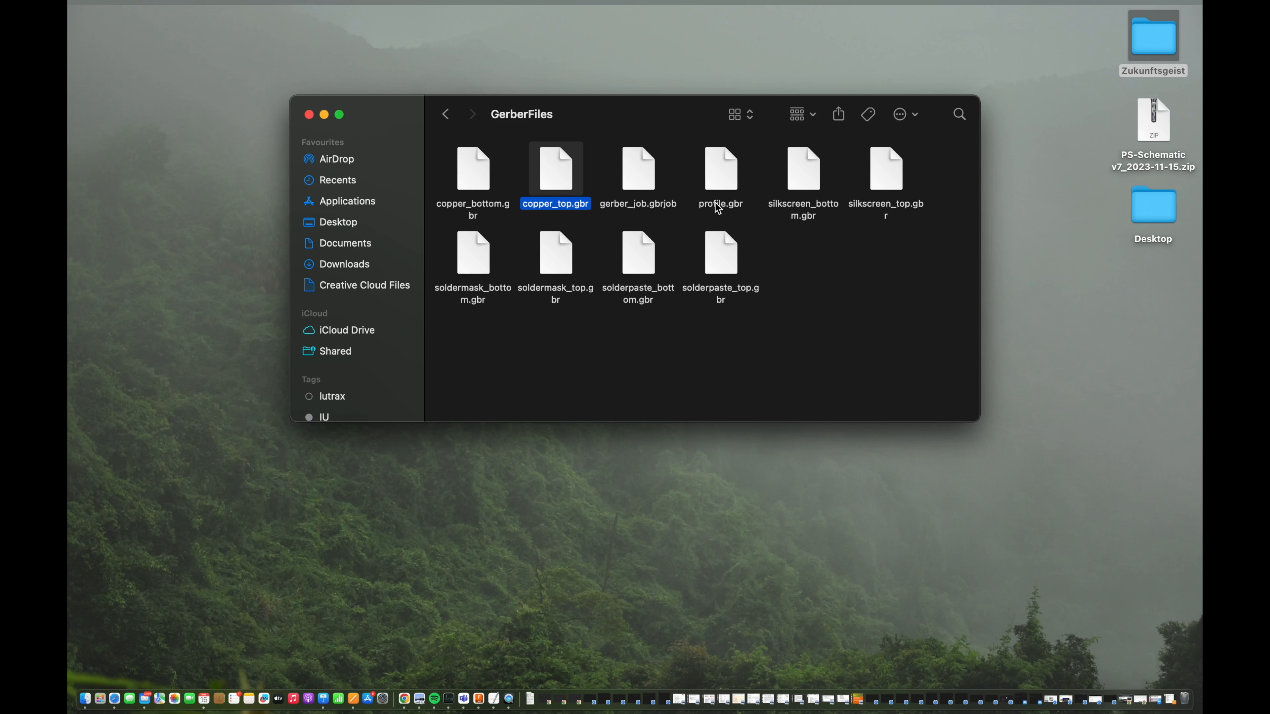
pyautogui.click(802, 170)
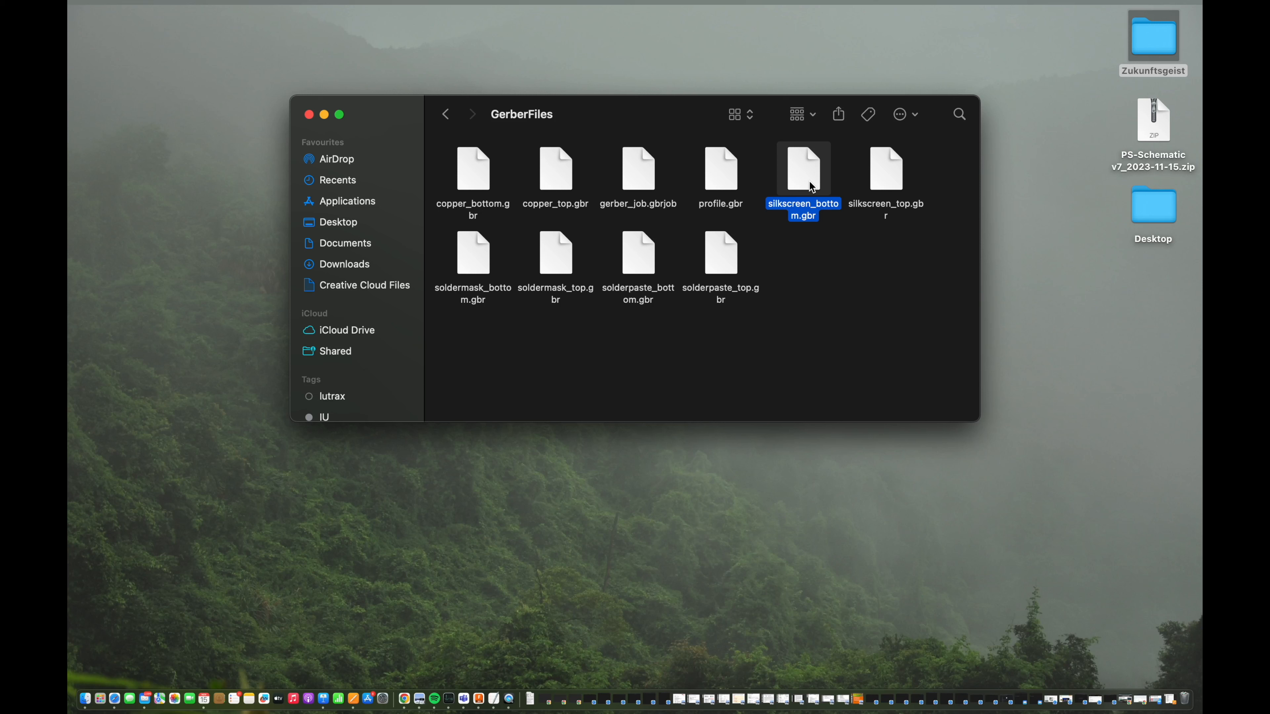
pyautogui.click(638, 253)
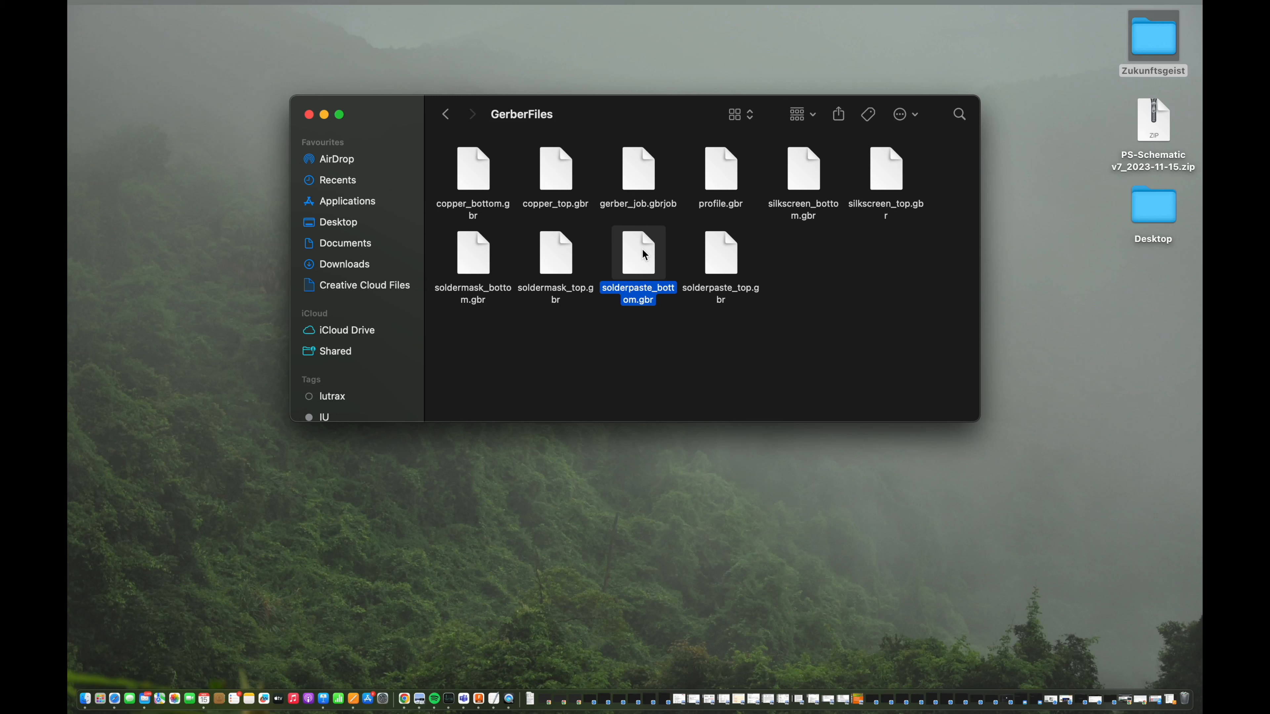
pyautogui.moveTo(647, 281)
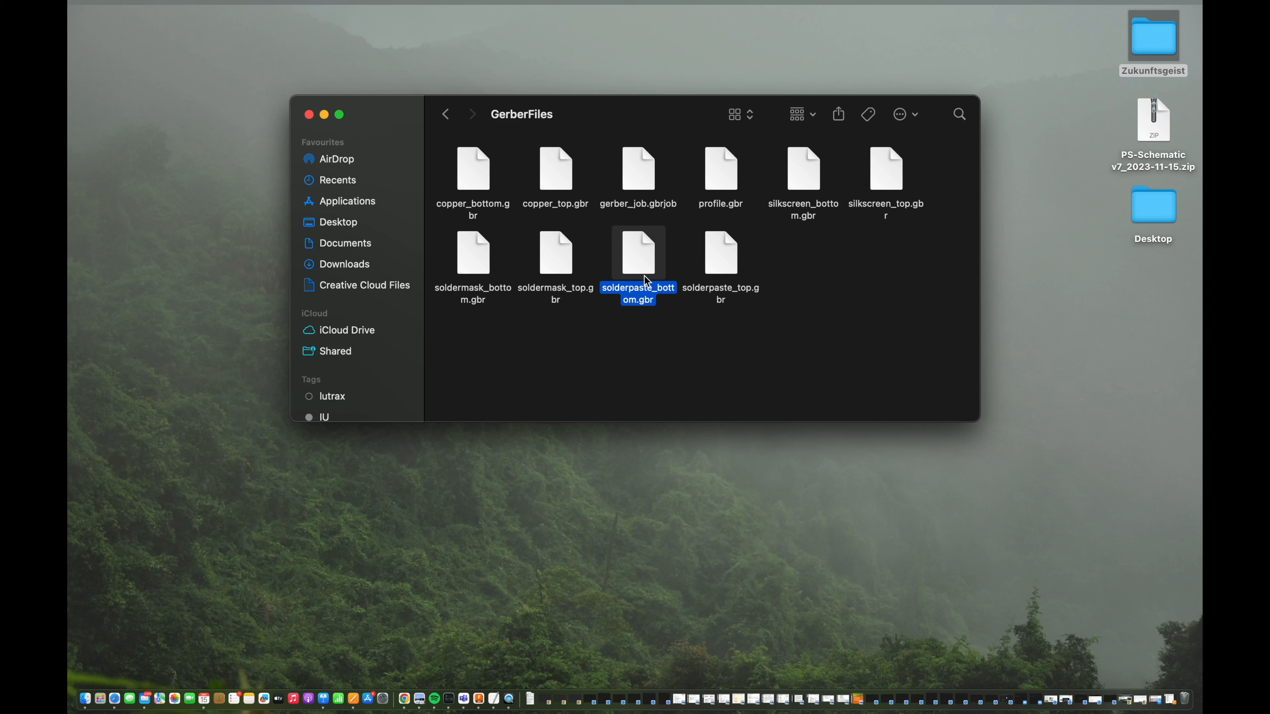
pyautogui.moveTo(643, 313)
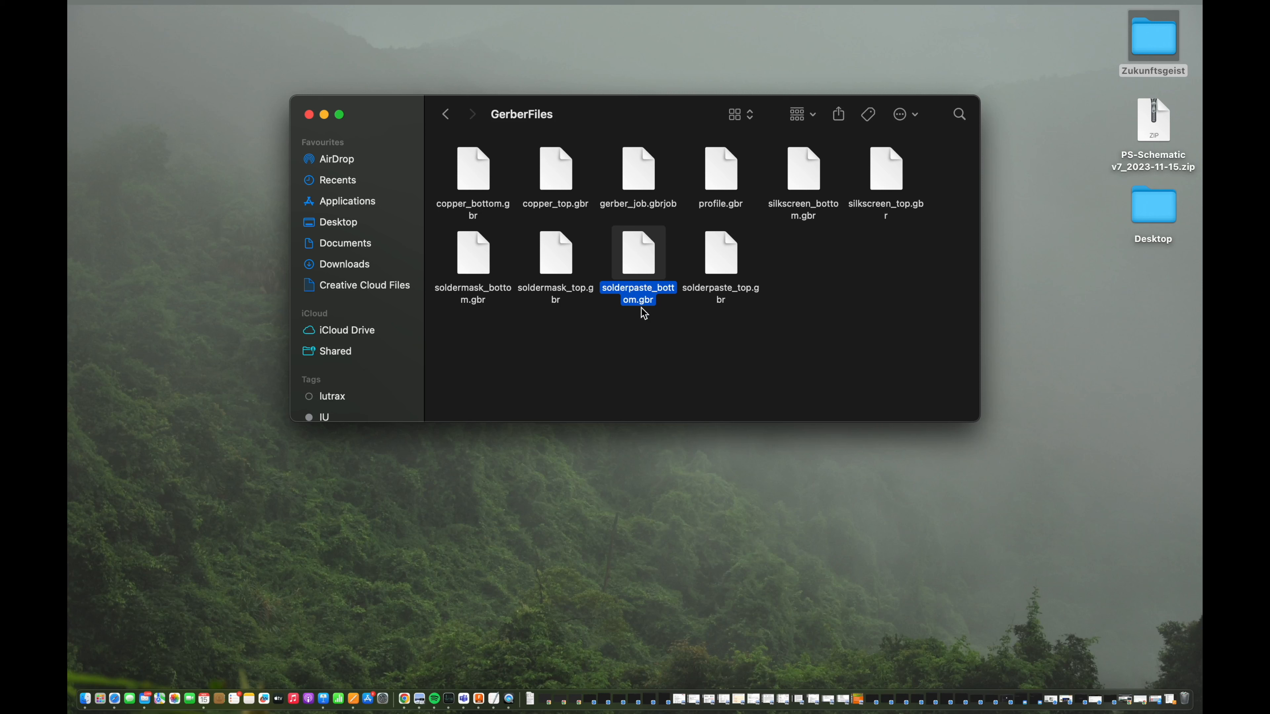